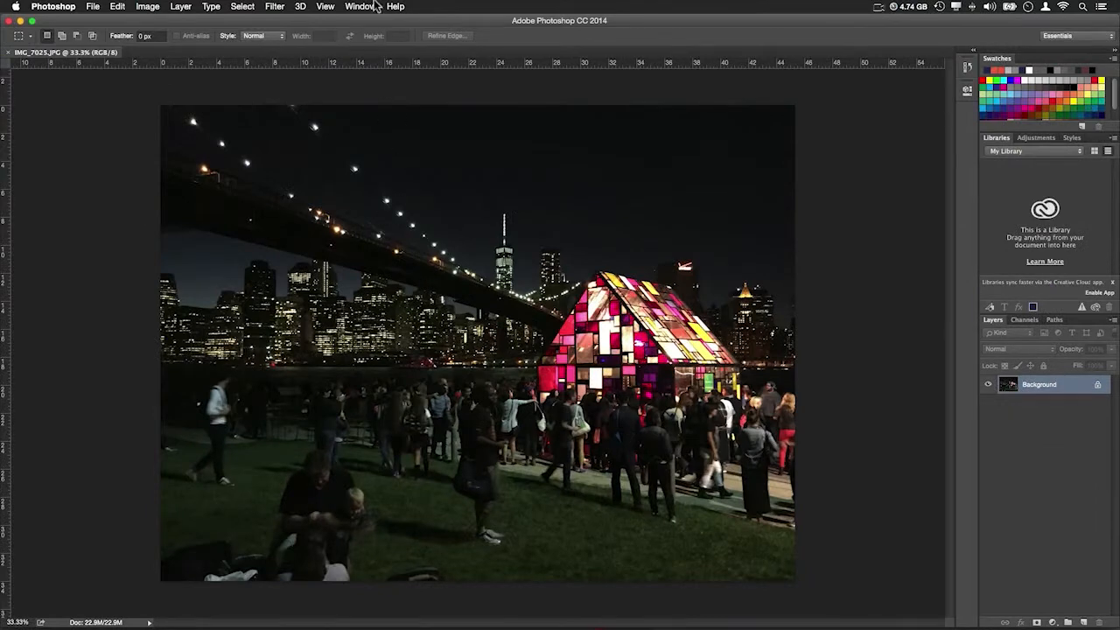
Show the Tools panel via the Window menu and dock it at the left edge
click(360, 7)
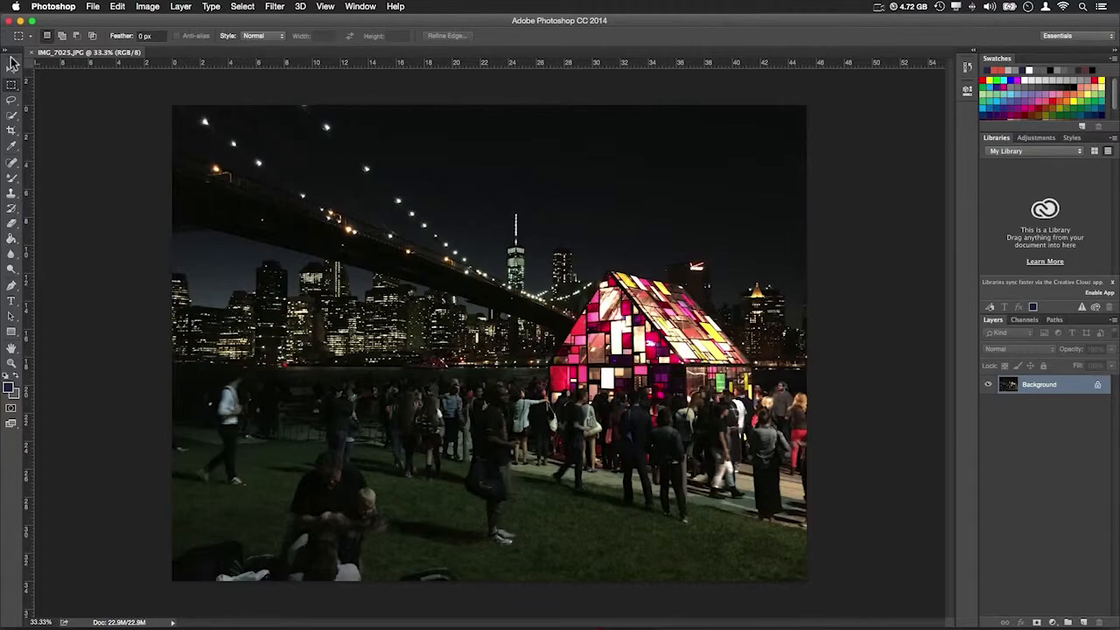
drag(196, 137, 385, 269)
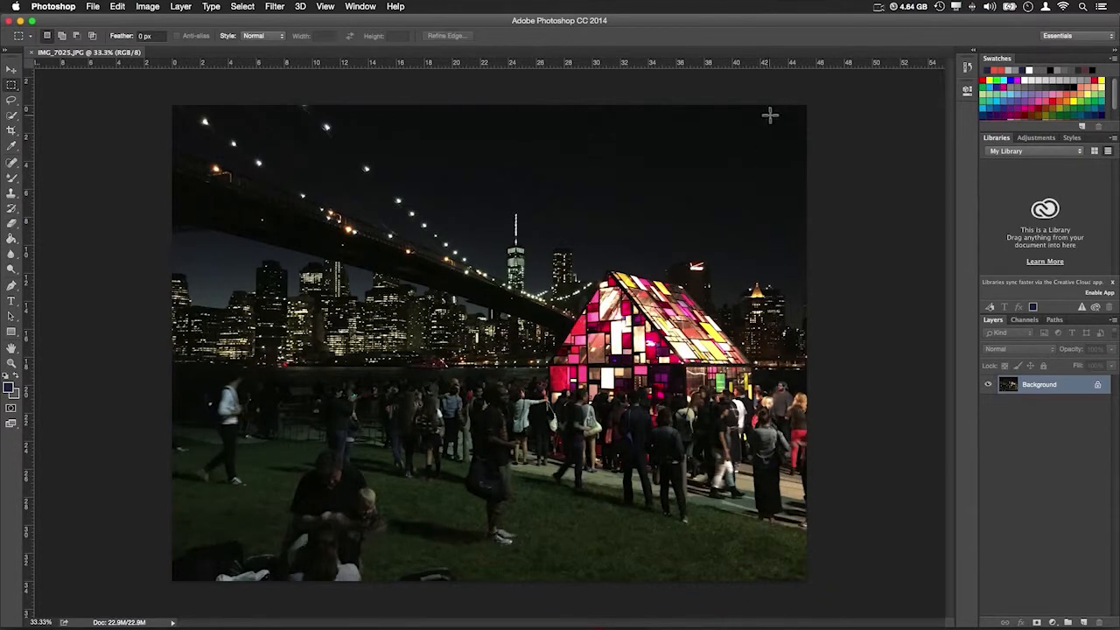
drag(358, 115, 769, 540)
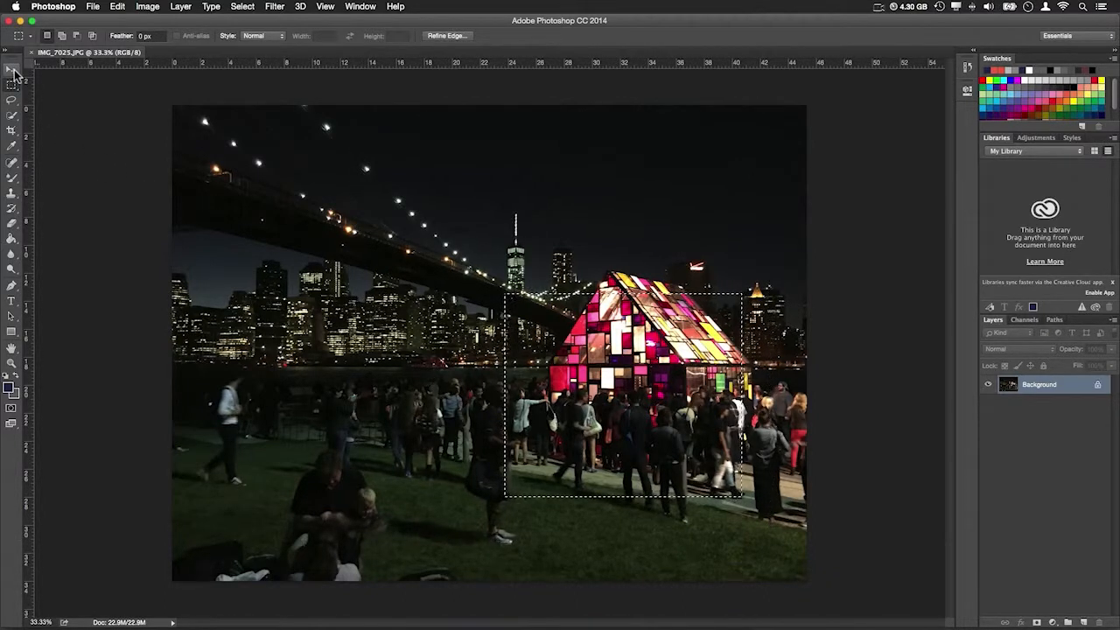
click(11, 70)
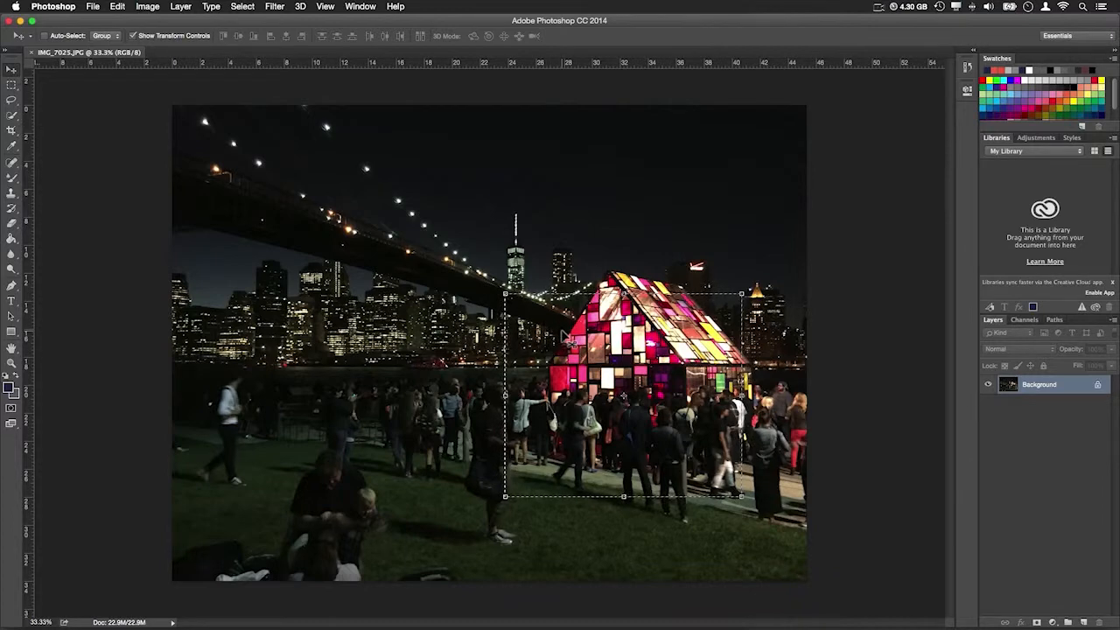
drag(622, 394, 470, 245)
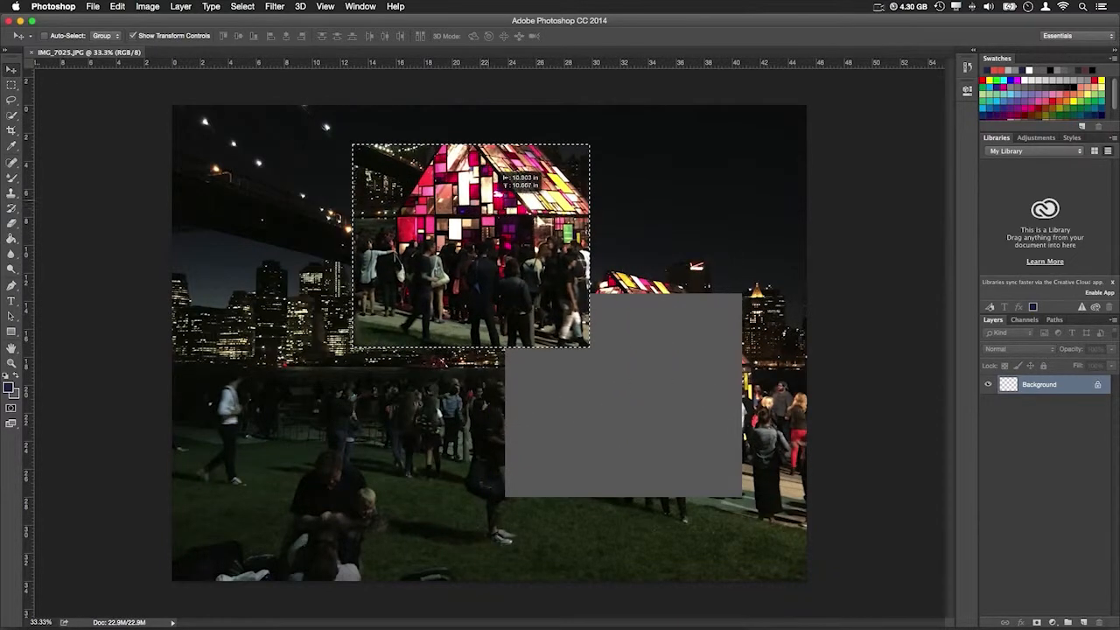
drag(469, 245, 567, 318)
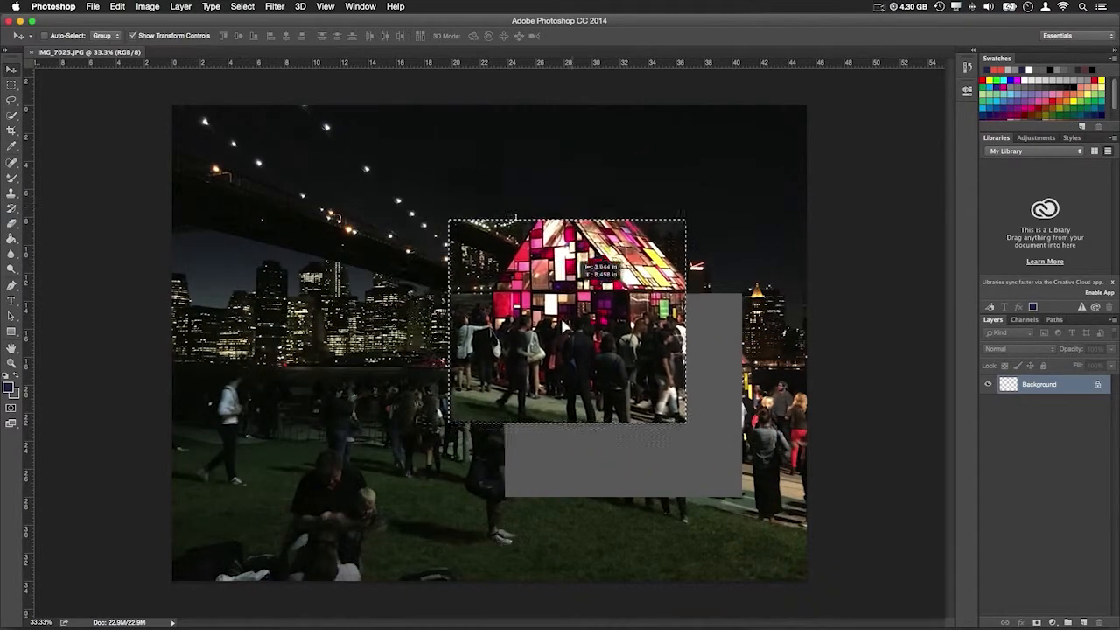
drag(563, 318, 626, 394)
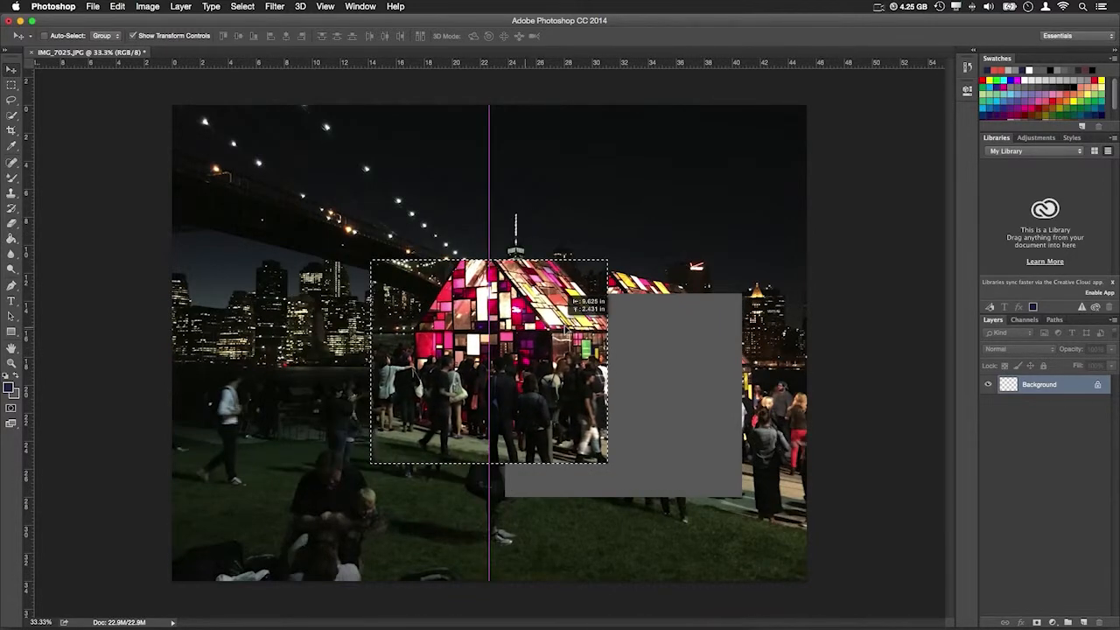
drag(488, 359, 556, 341)
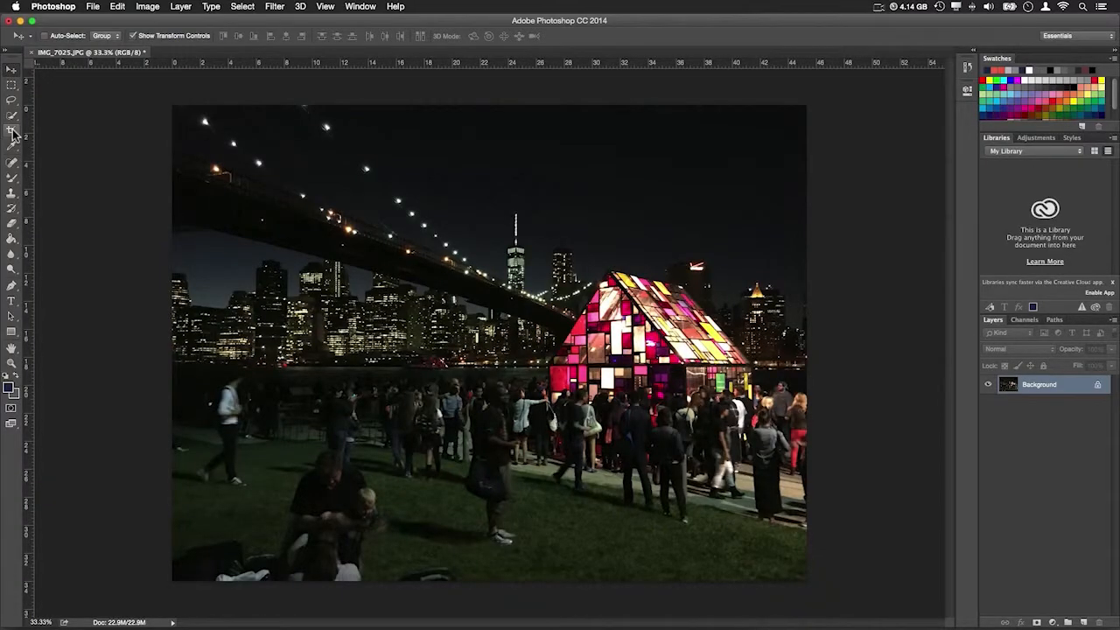
click(11, 133)
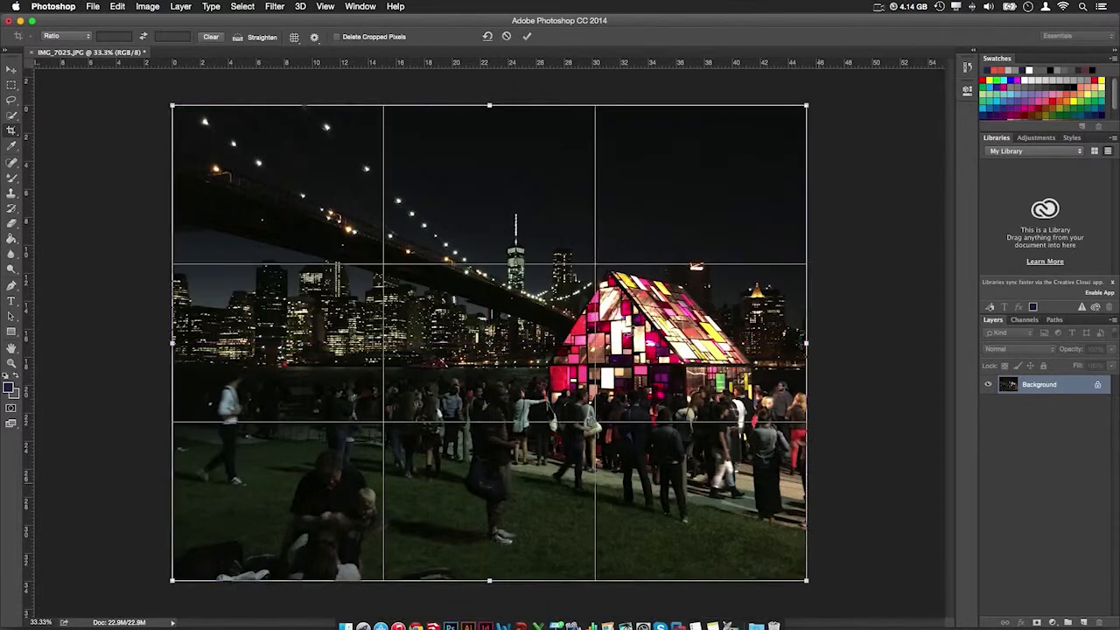
drag(490, 105, 490, 173)
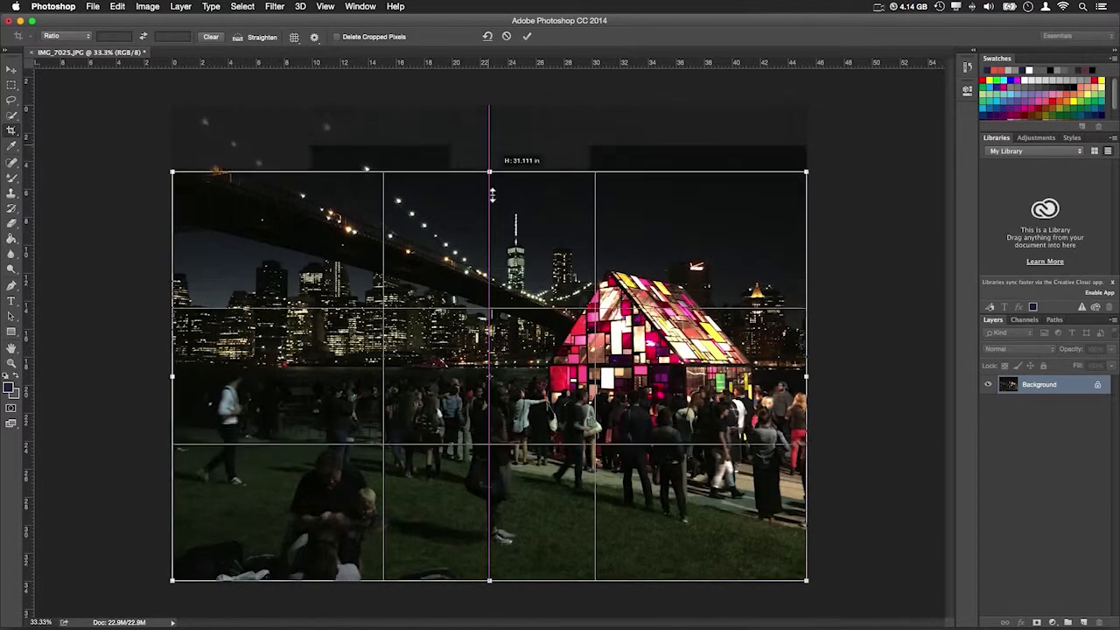
drag(490, 173, 490, 203)
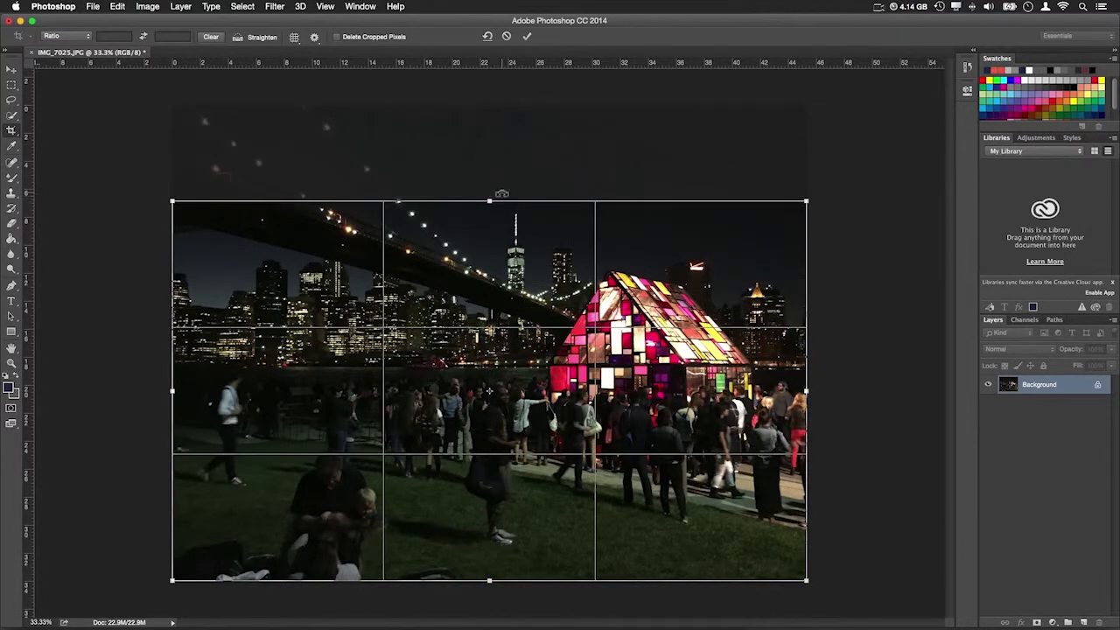
click(527, 35)
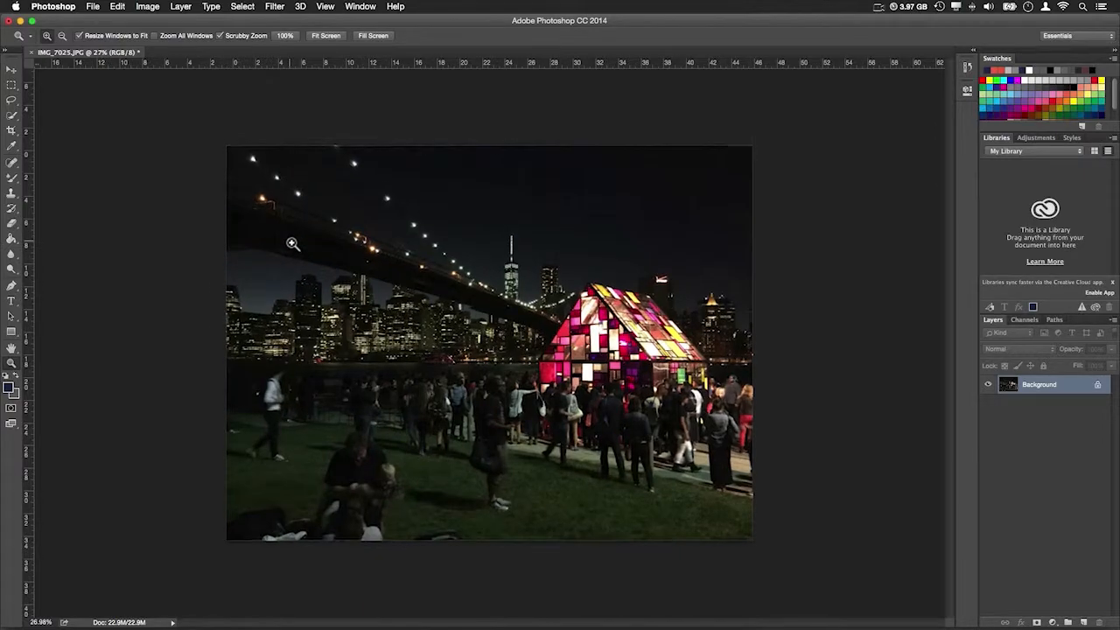
click(293, 243)
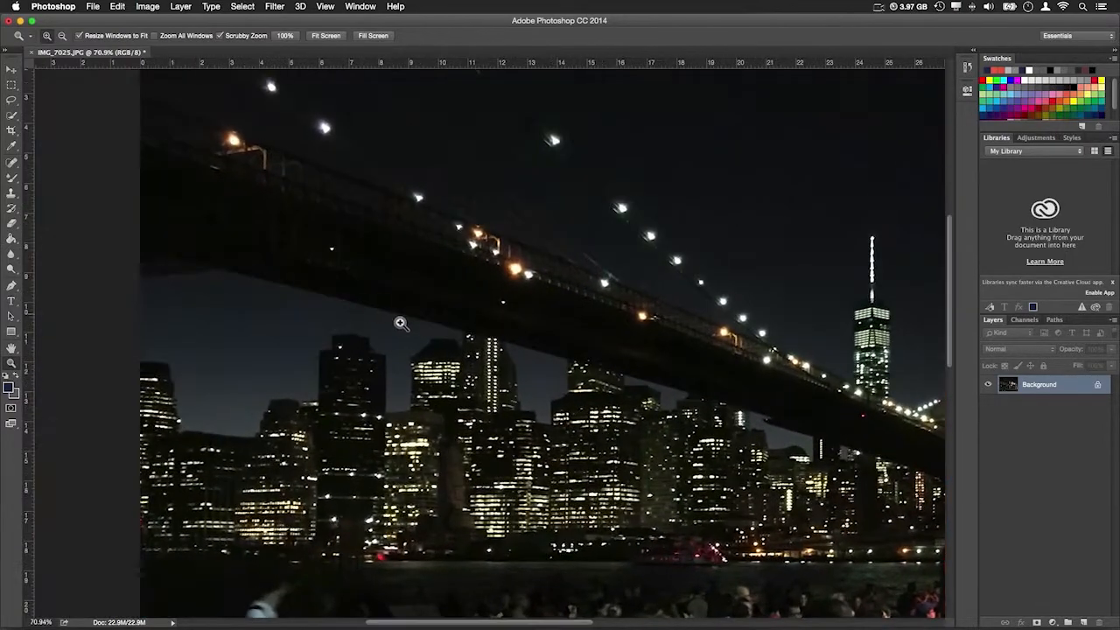
click(401, 323)
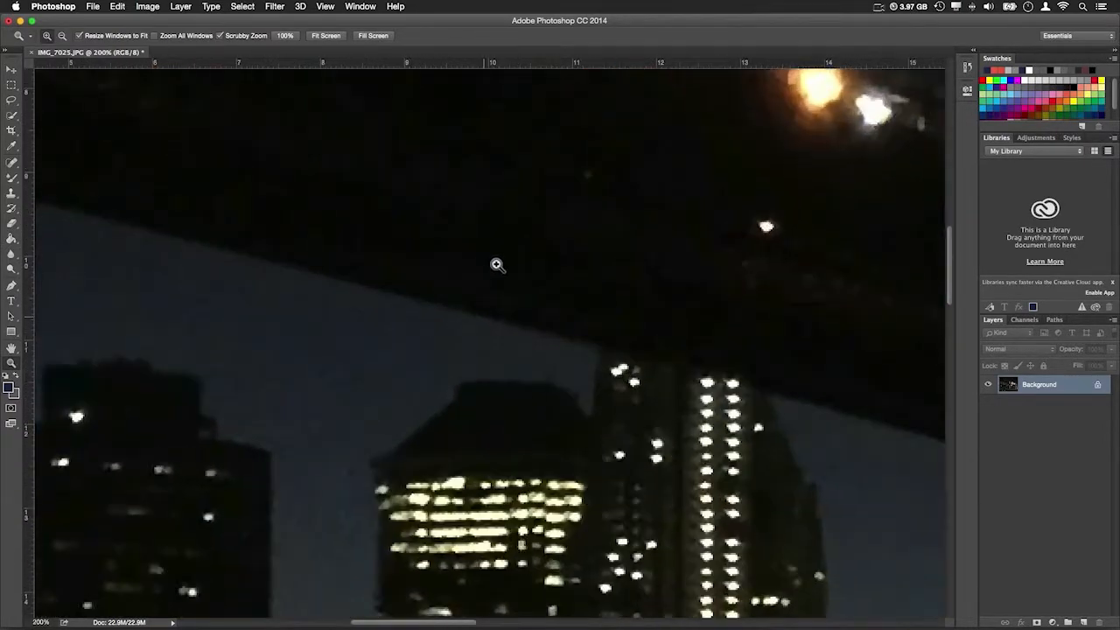
click(497, 266)
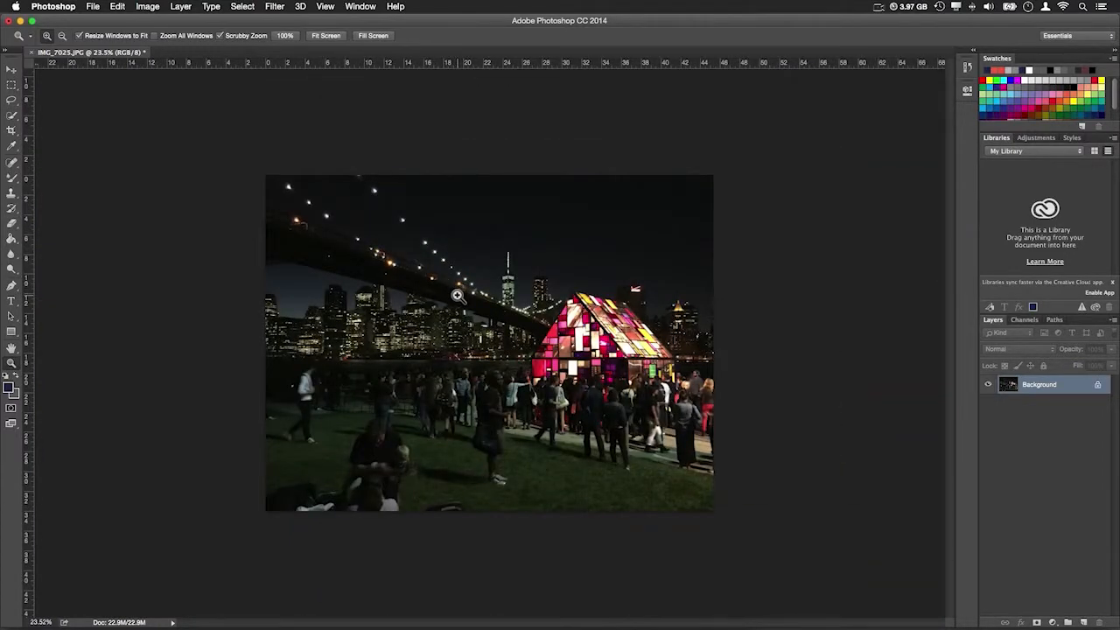
mouse_move(133, 178)
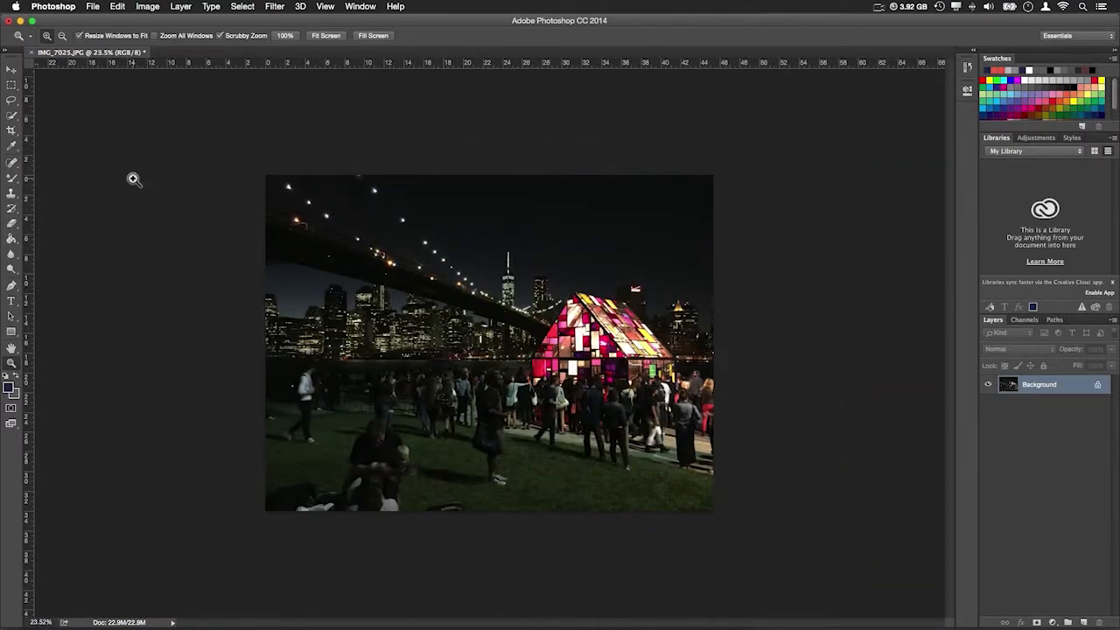
mouse_move(28, 329)
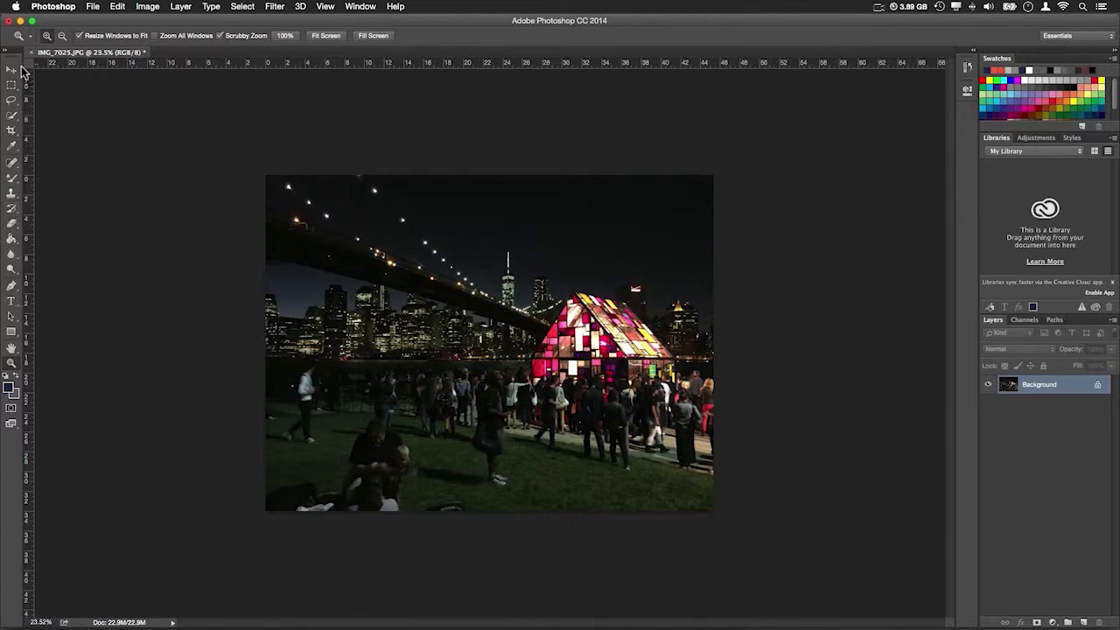
mouse_move(12, 301)
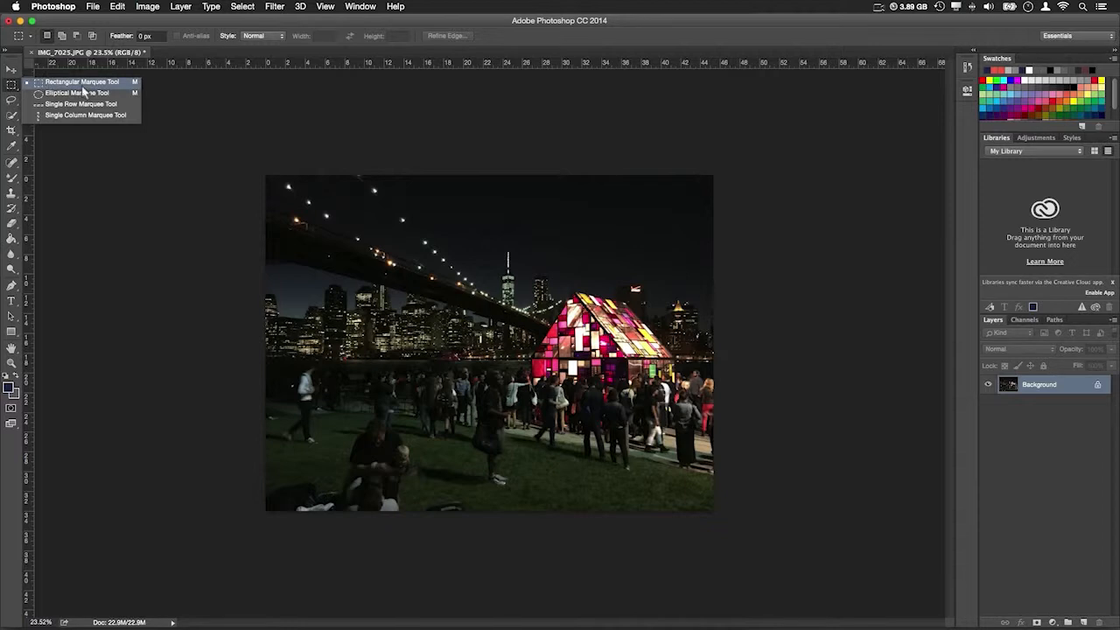
mouse_move(84, 93)
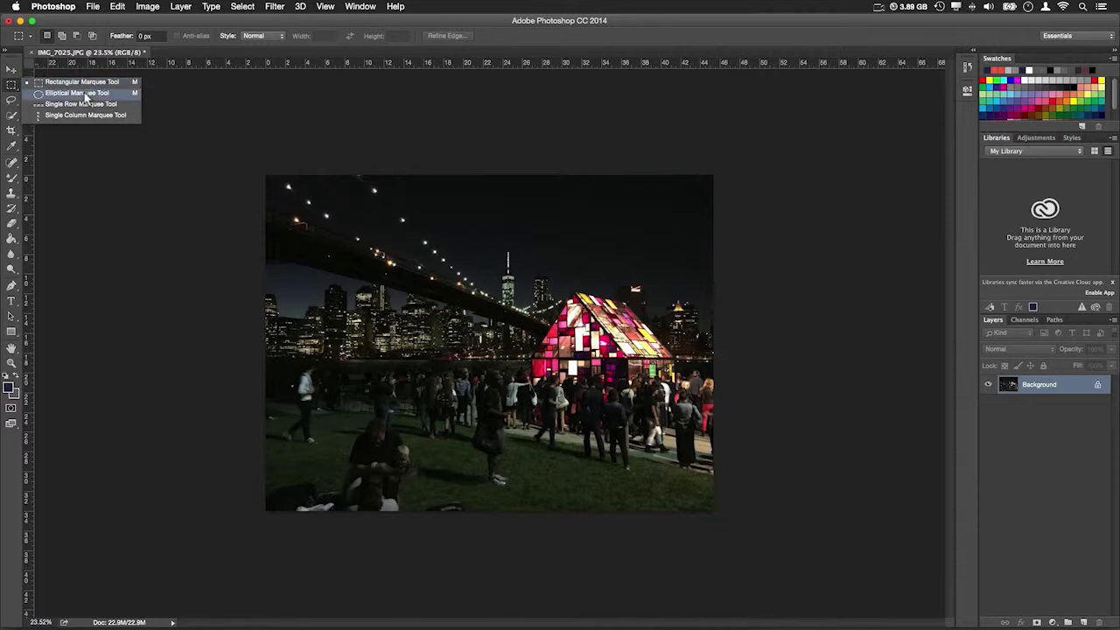
mouse_move(84, 82)
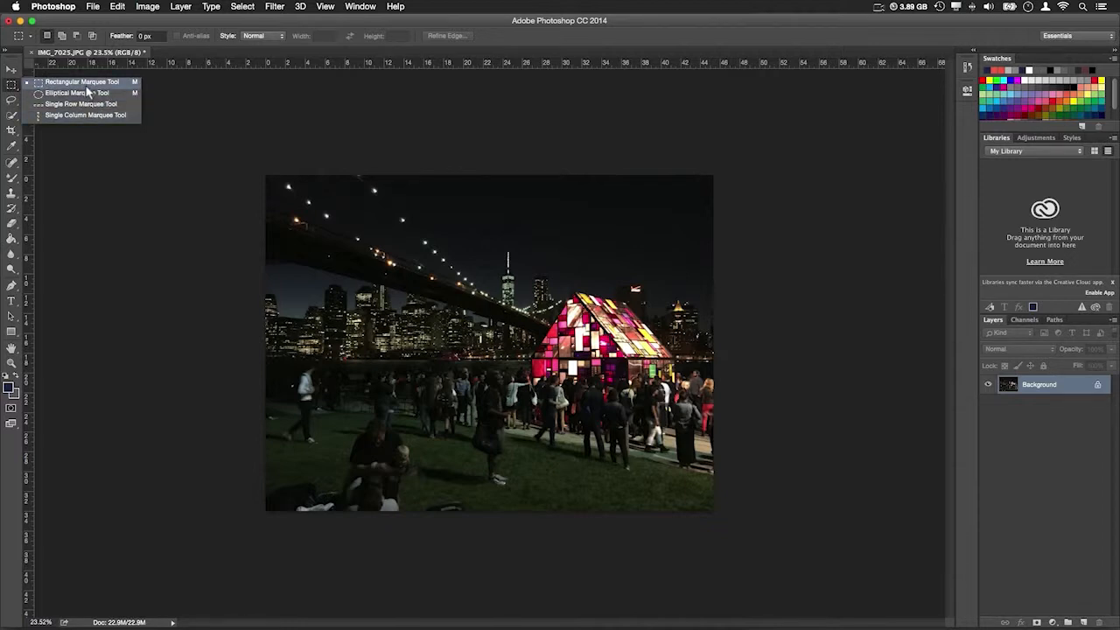
mouse_move(119, 93)
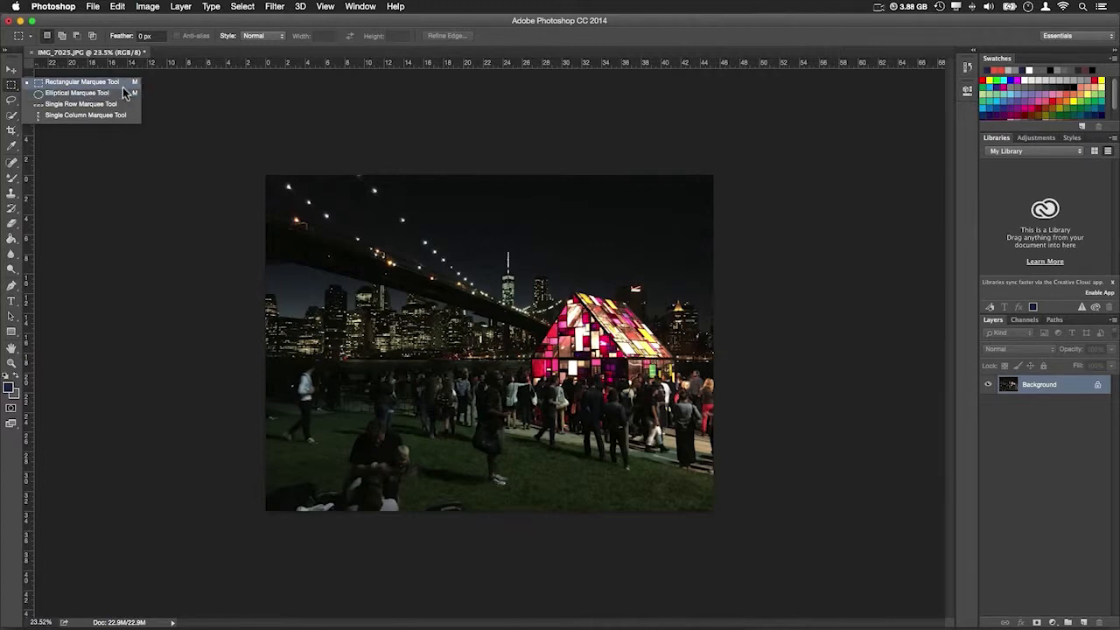
mouse_move(122, 94)
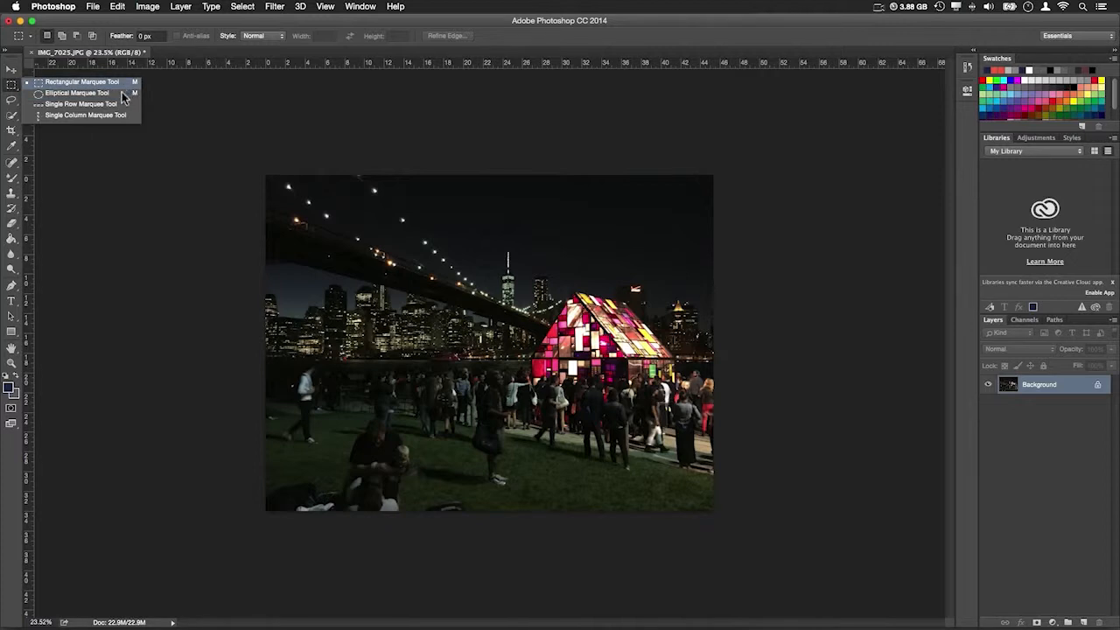
click(77, 93)
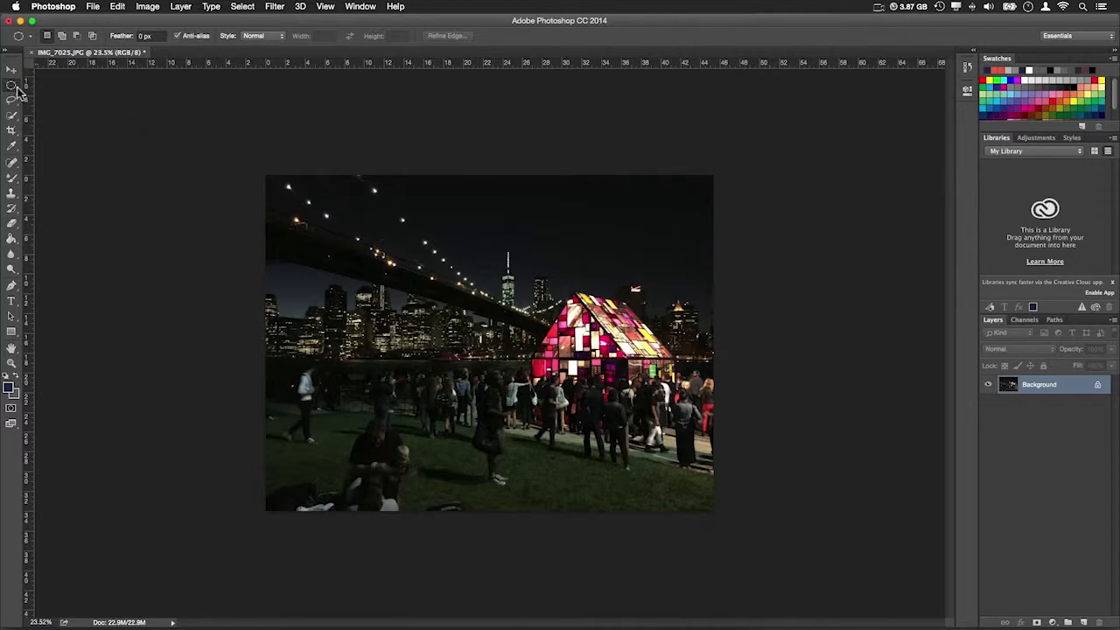
drag(306, 271, 612, 429)
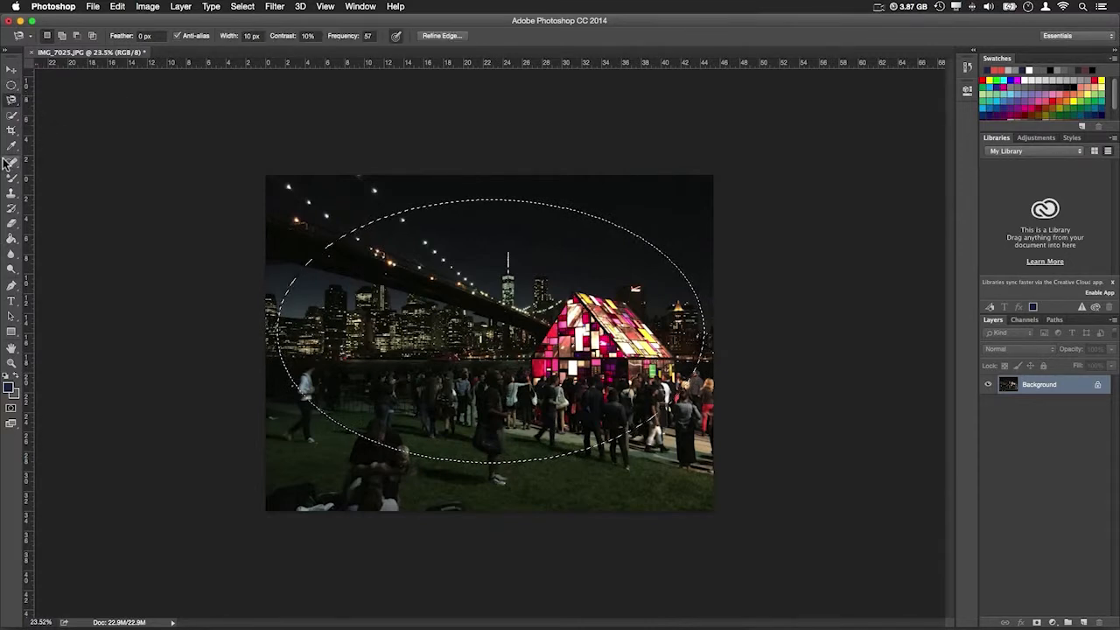
click(10, 84)
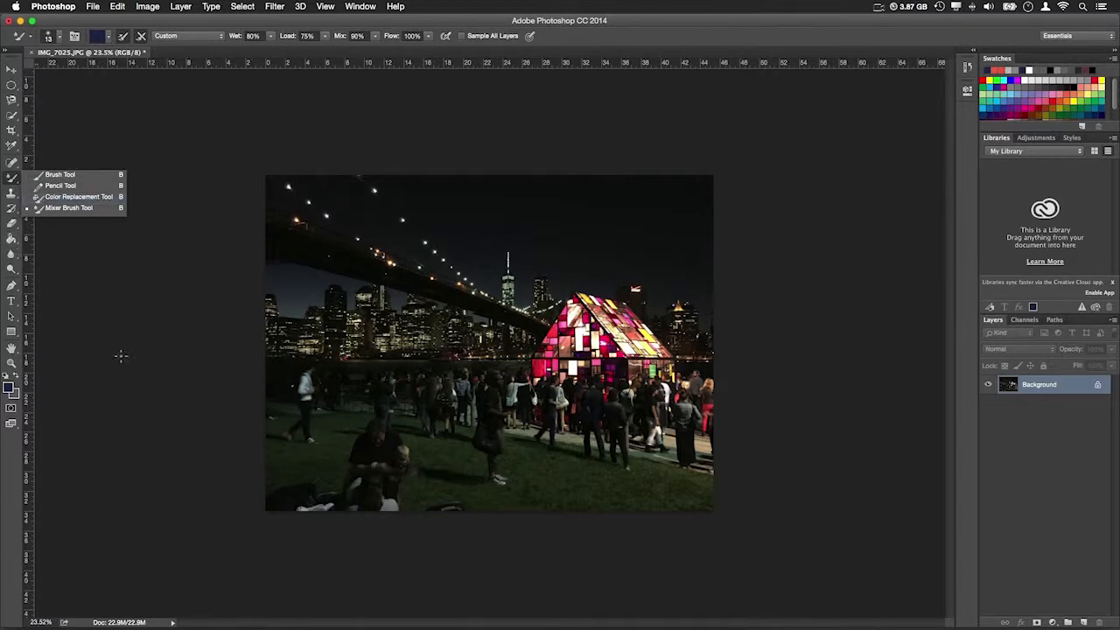
Select the Ruler Tool from the Eyedropper flyout to measure distance and angle
click(11, 143)
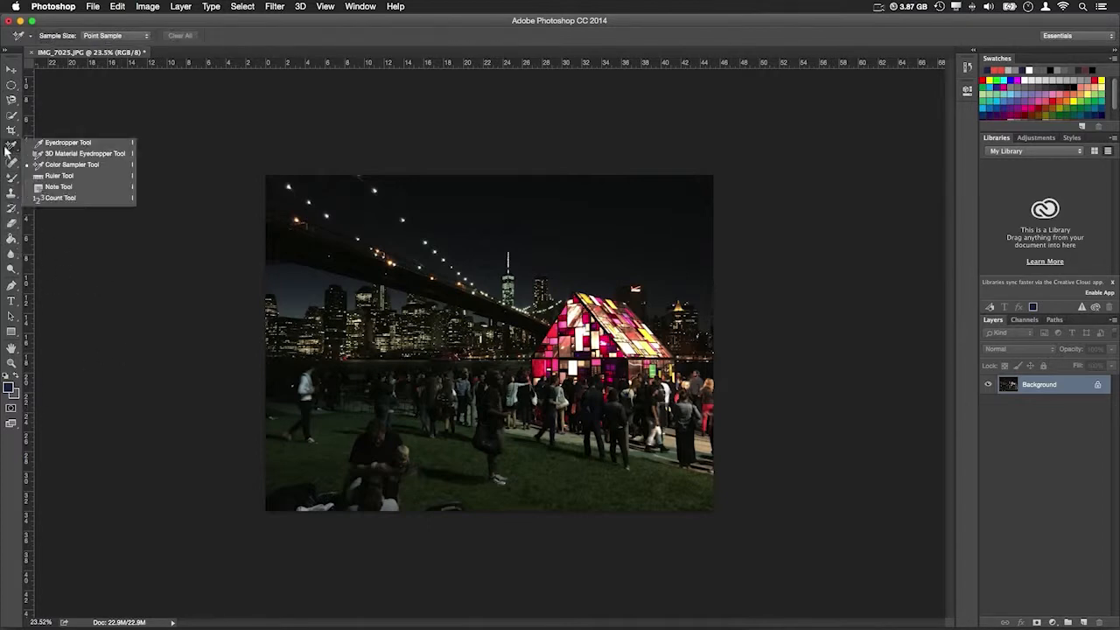
mouse_move(84, 154)
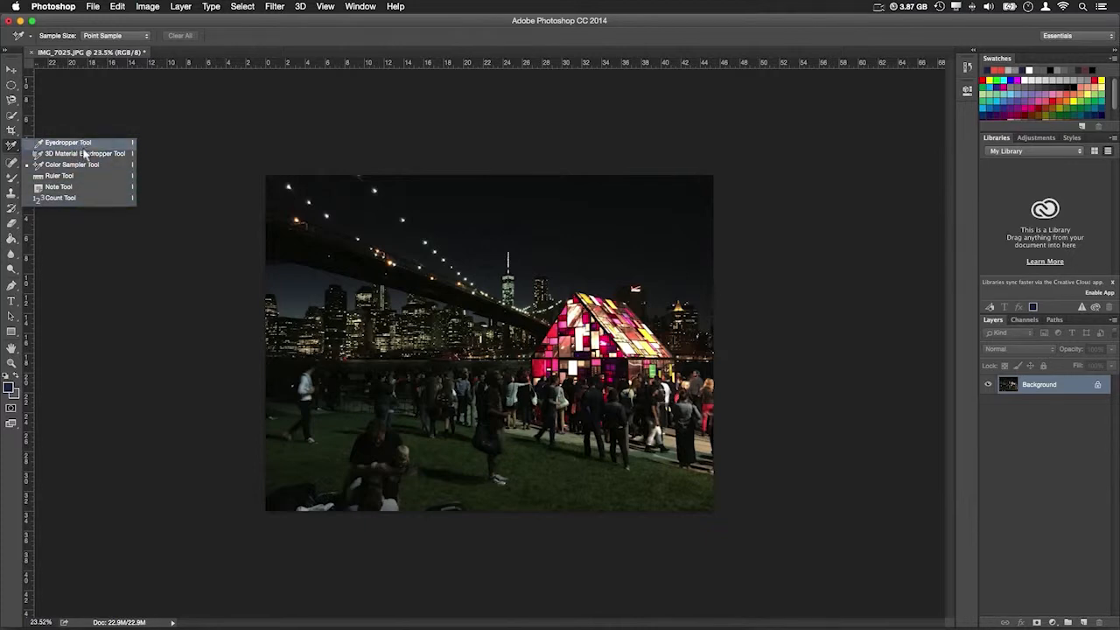
mouse_move(84, 154)
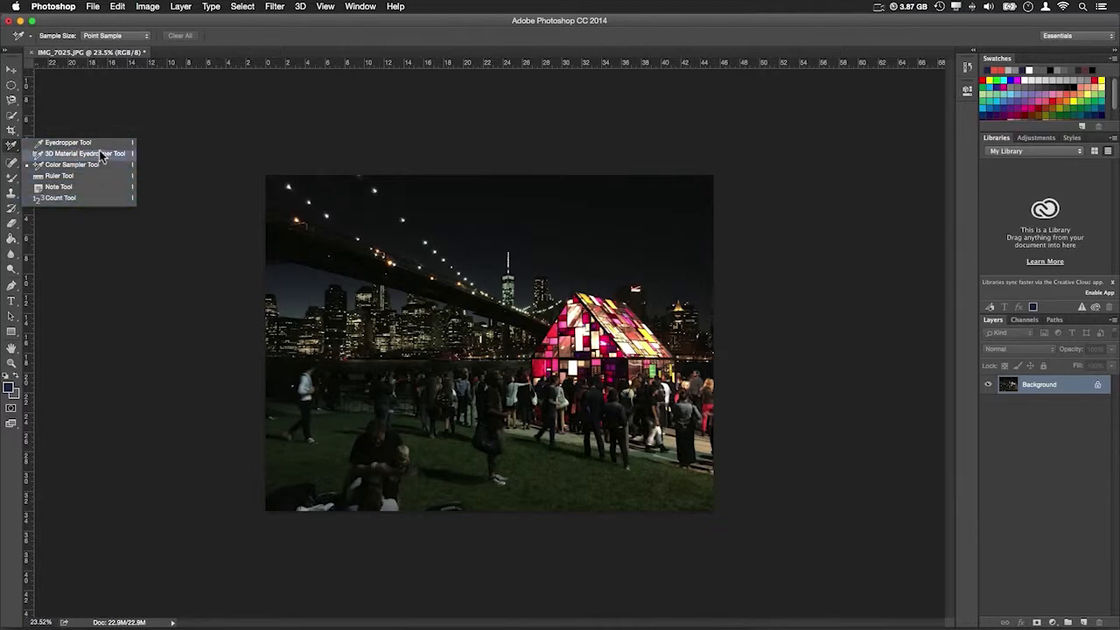
click(60, 175)
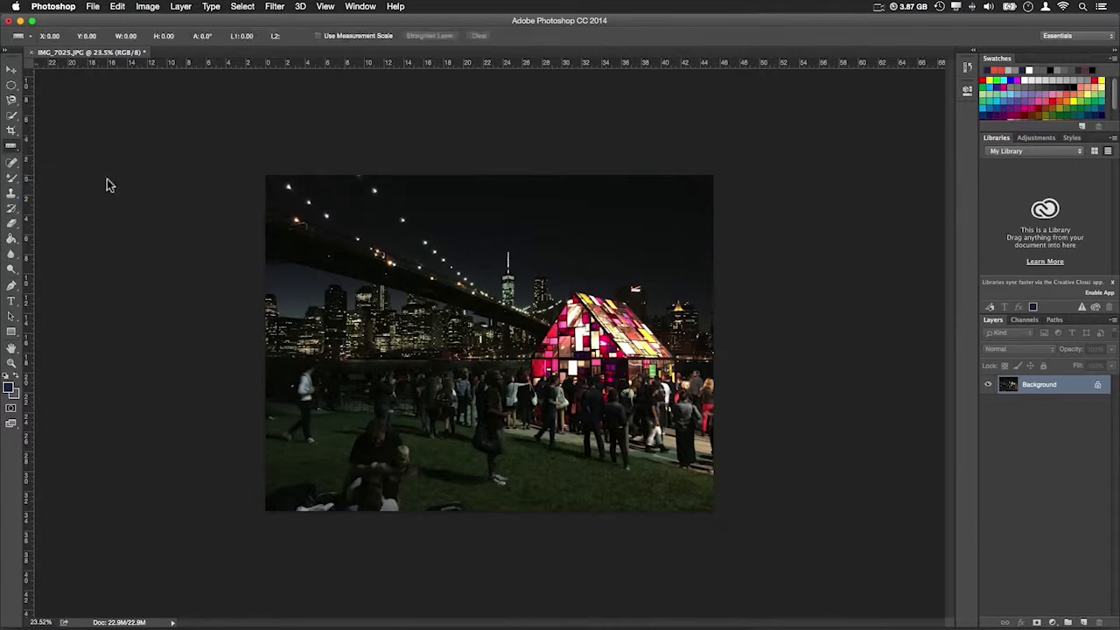
mouse_move(377, 416)
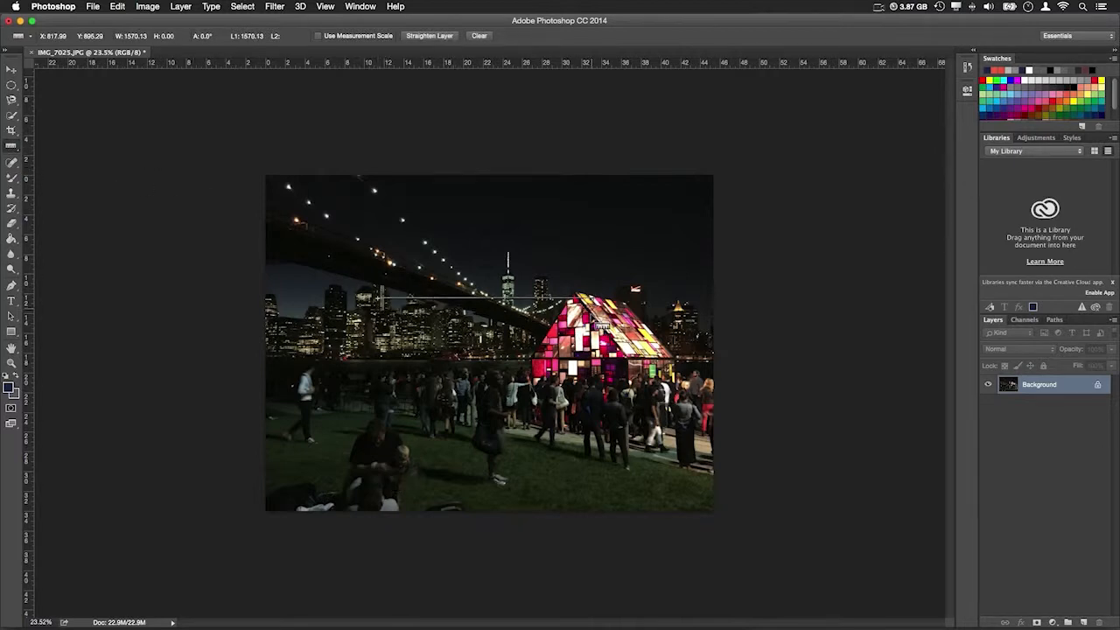
mouse_move(593, 399)
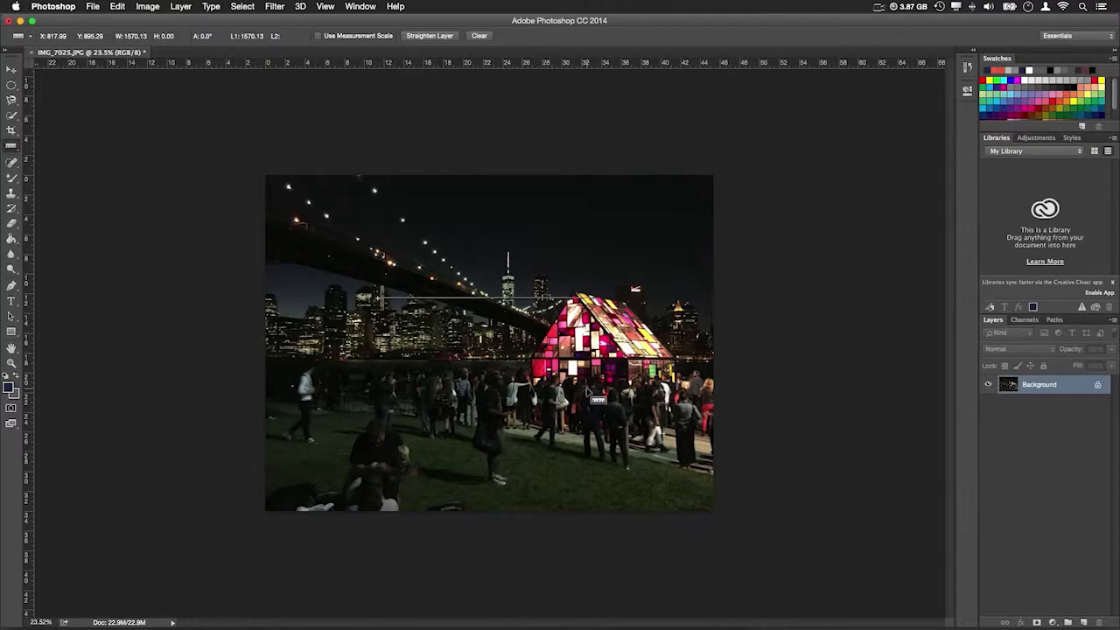